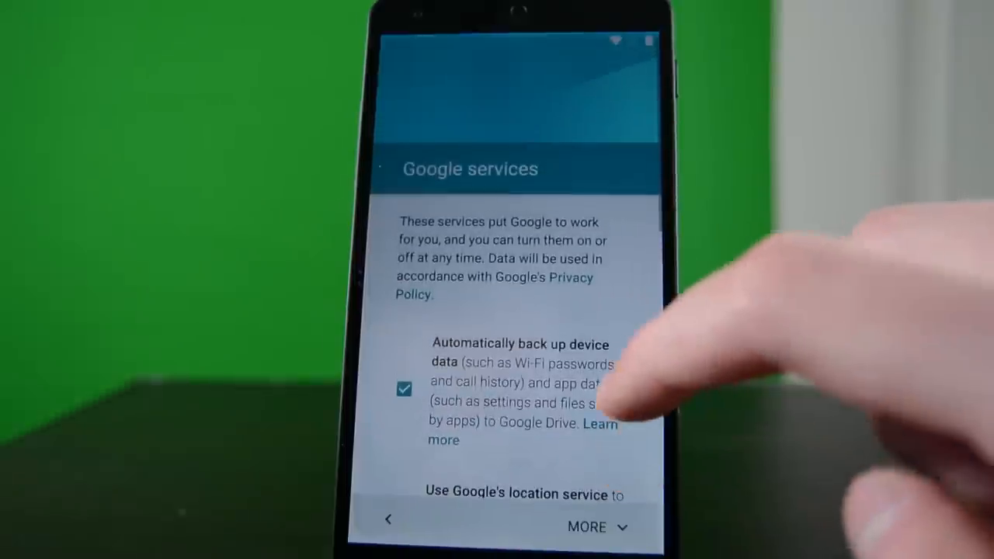
Leave the Google services checkboxes ticked and finish setup, landing on the Google Now feed
scroll(down, 3)
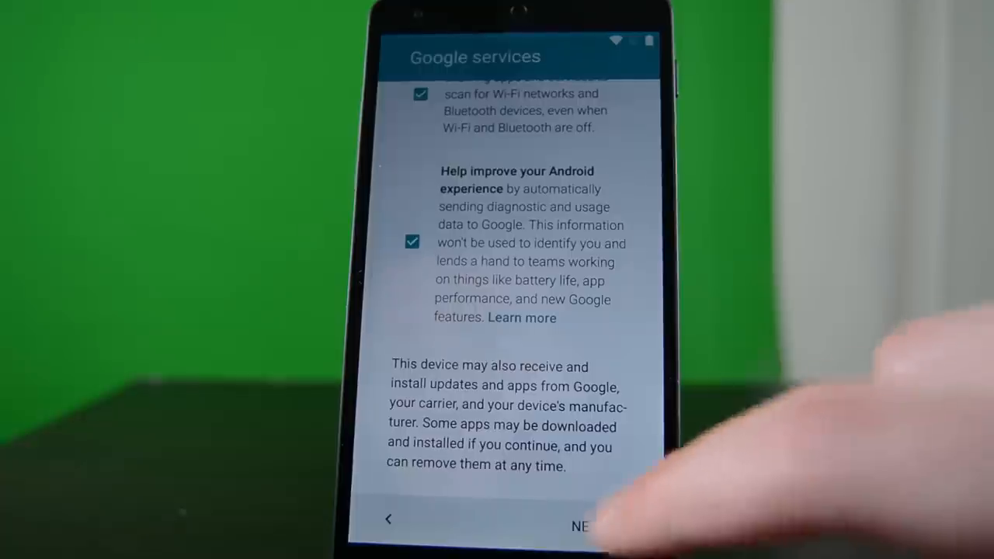
click(594, 522)
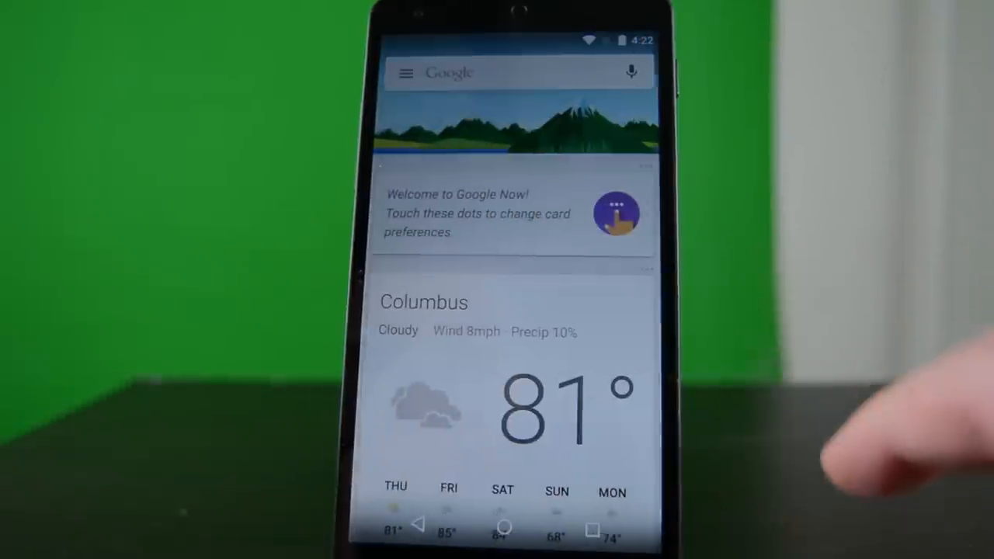
Leave Google Now for the home screen and launch an app from its icons
scroll(down, 3)
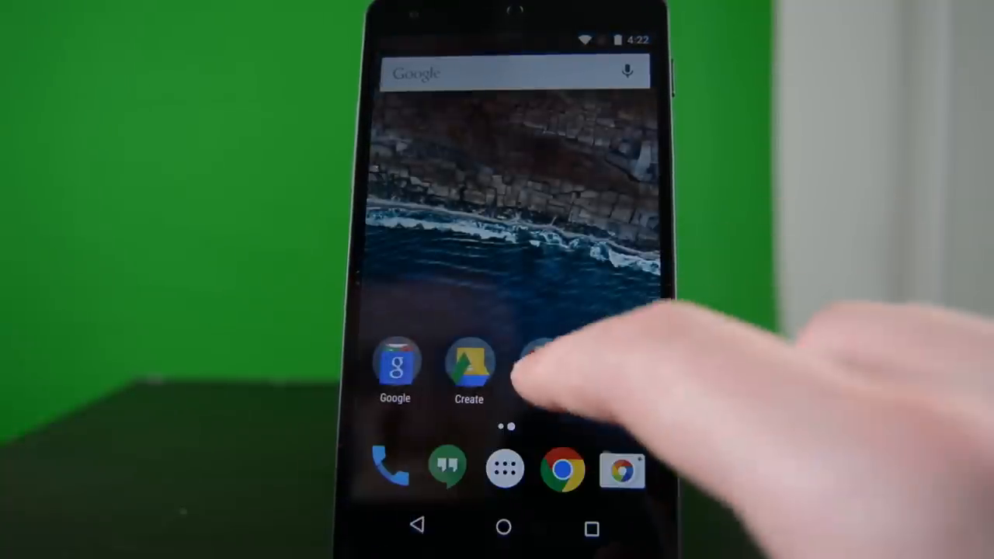
click(467, 372)
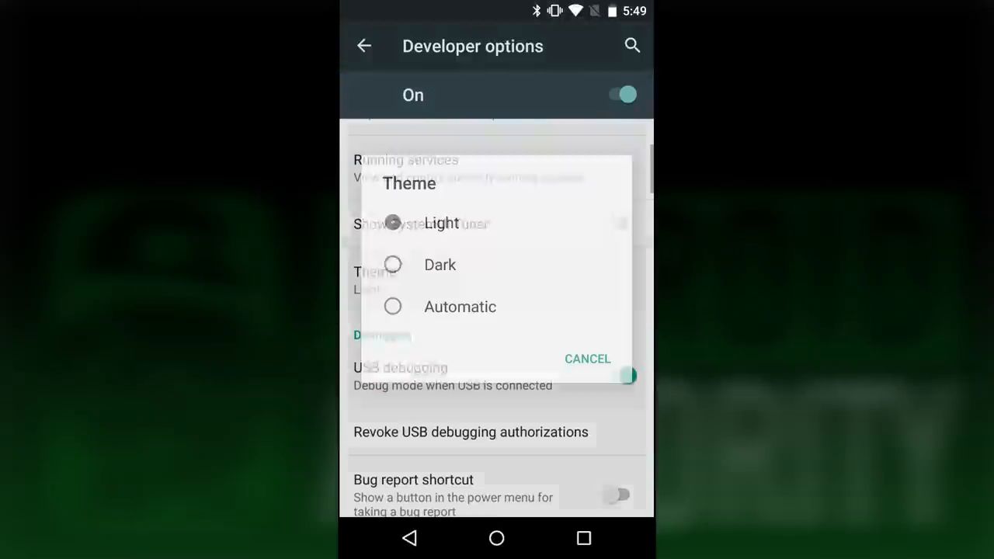
Select the Dark theme in Developer options and go back to the top of Settings
click(440, 265)
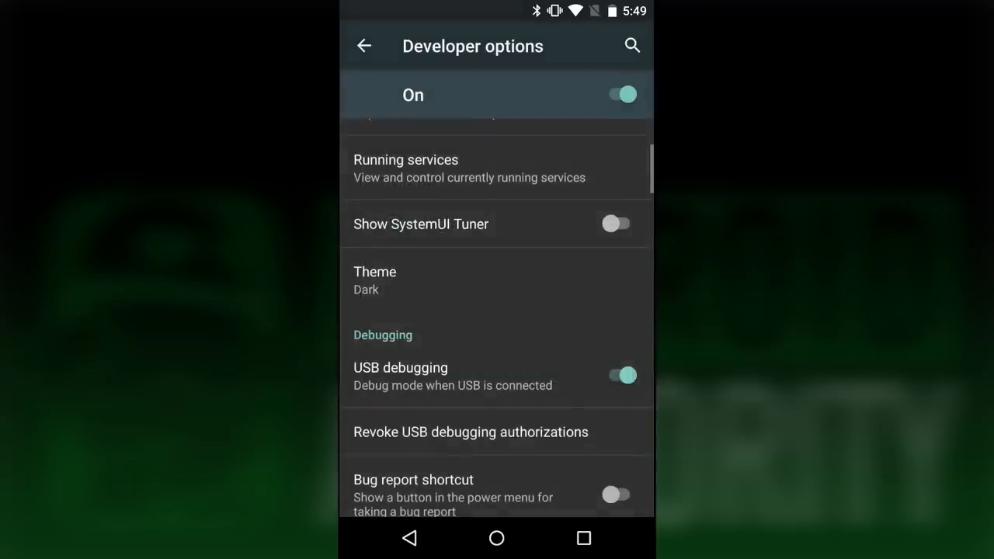
click(365, 45)
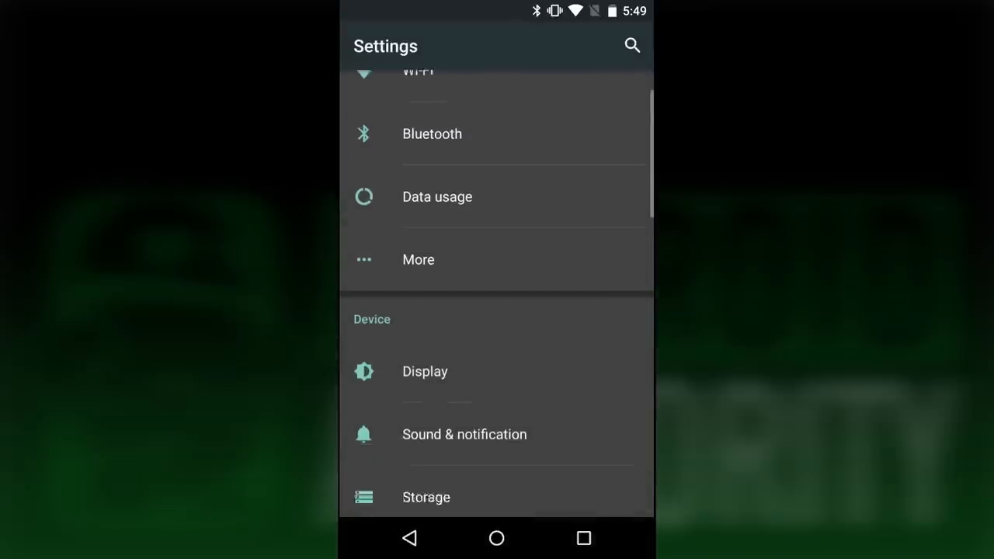
scroll(down, 3)
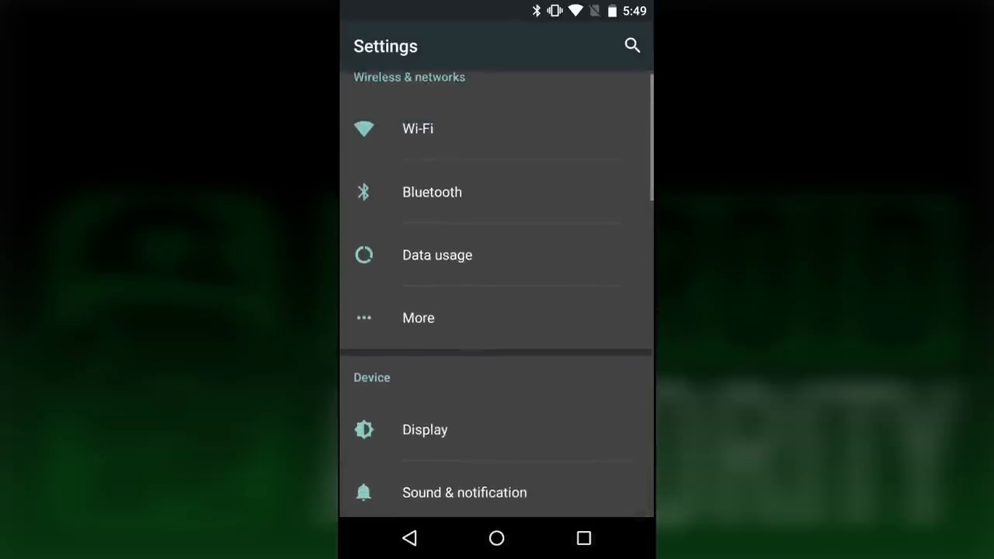
In Developer options, switch on Show SystemUI Tuner
scroll(down, 3)
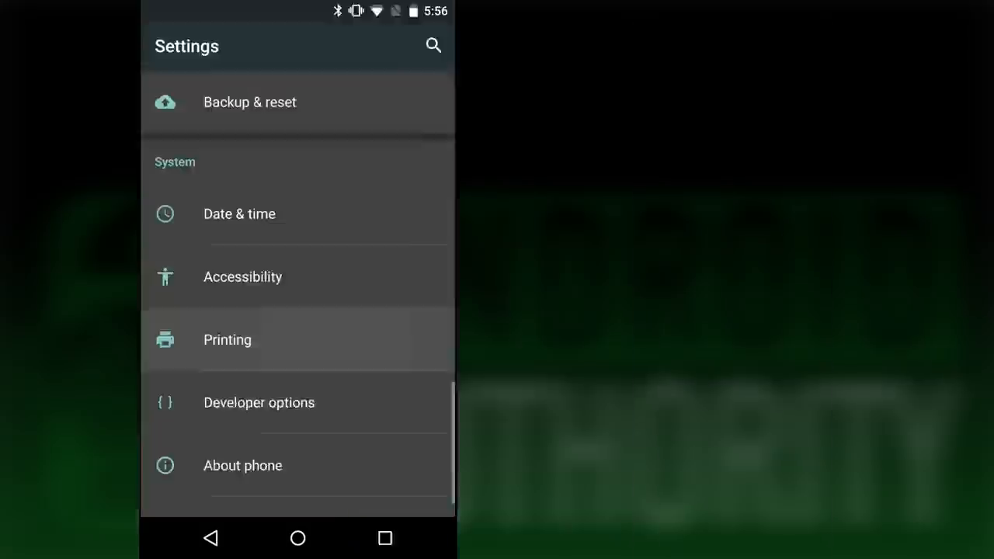
click(259, 402)
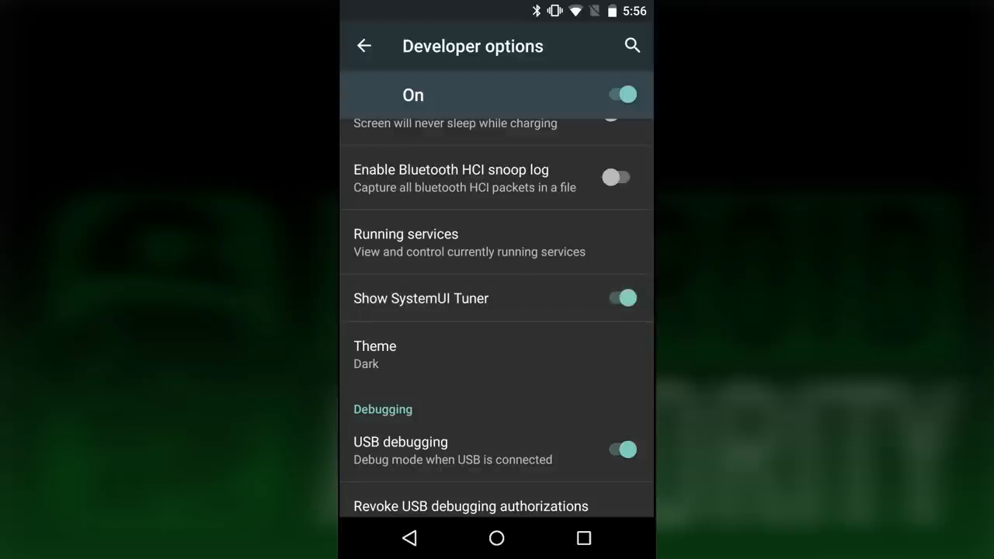
click(421, 298)
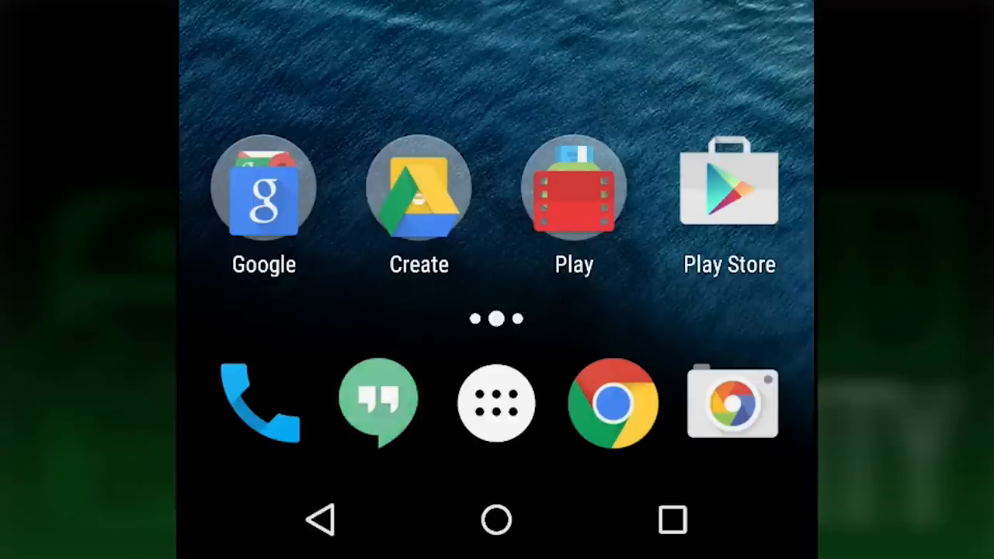
Launch Google Photos from the home screen
click(377, 403)
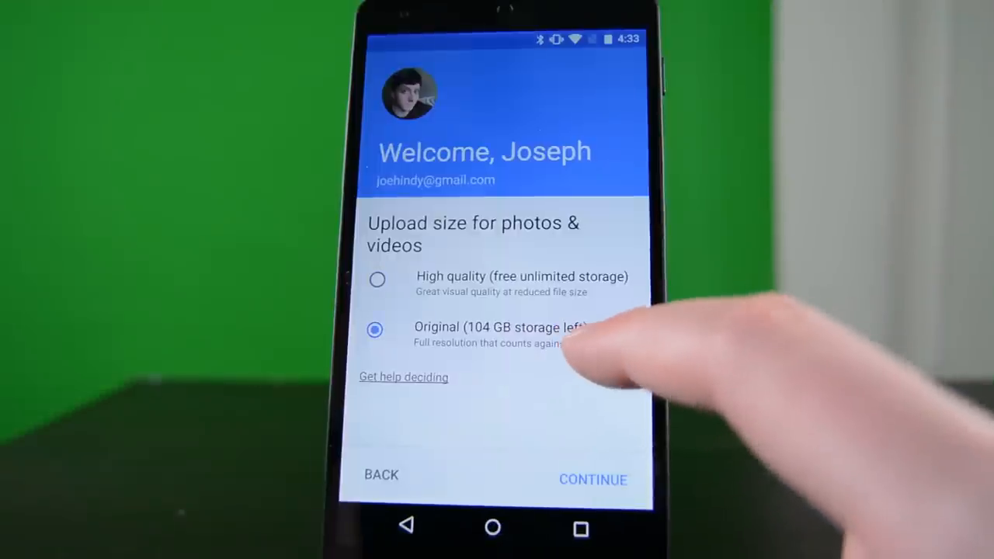
Choose High quality (free unlimited storage) uploads and continue past the welcome step
click(378, 279)
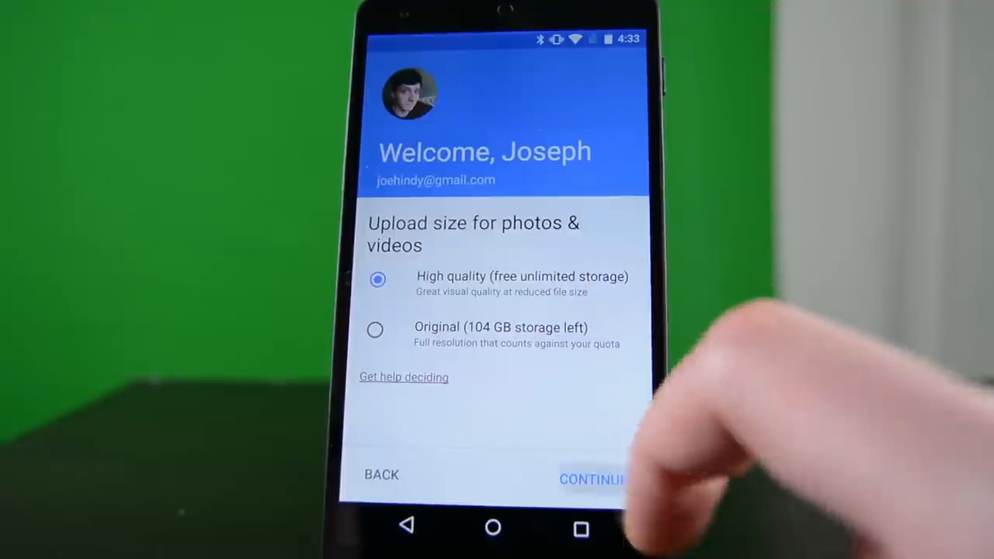
click(592, 480)
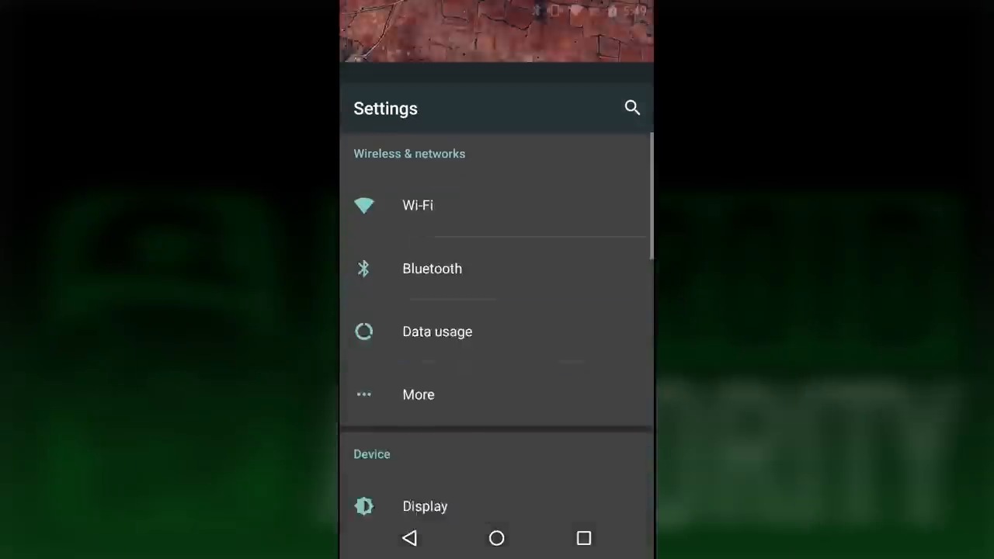
Reach the Apps list overflow menu with Advanced, then follow the tweet link from the Hangouts chat
scroll(down, 3)
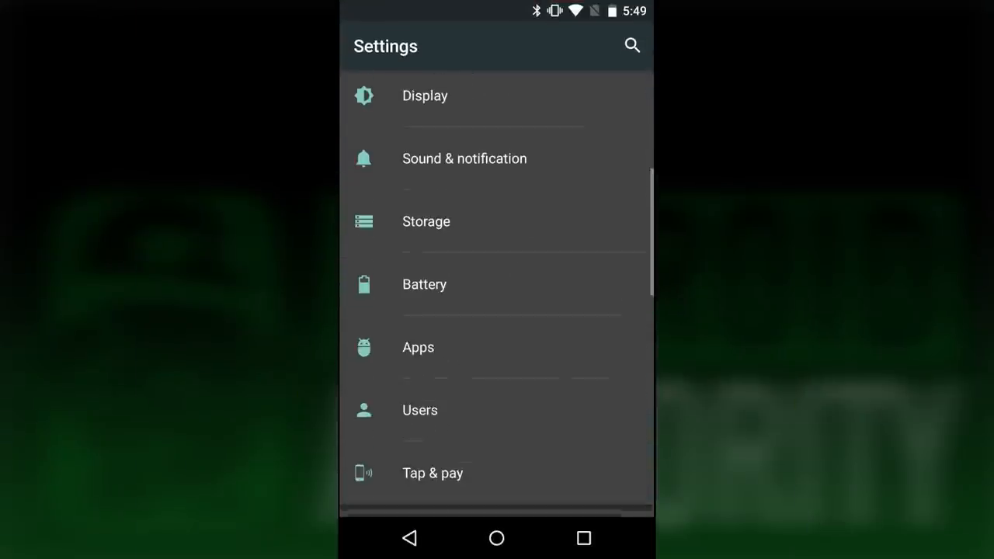
click(418, 348)
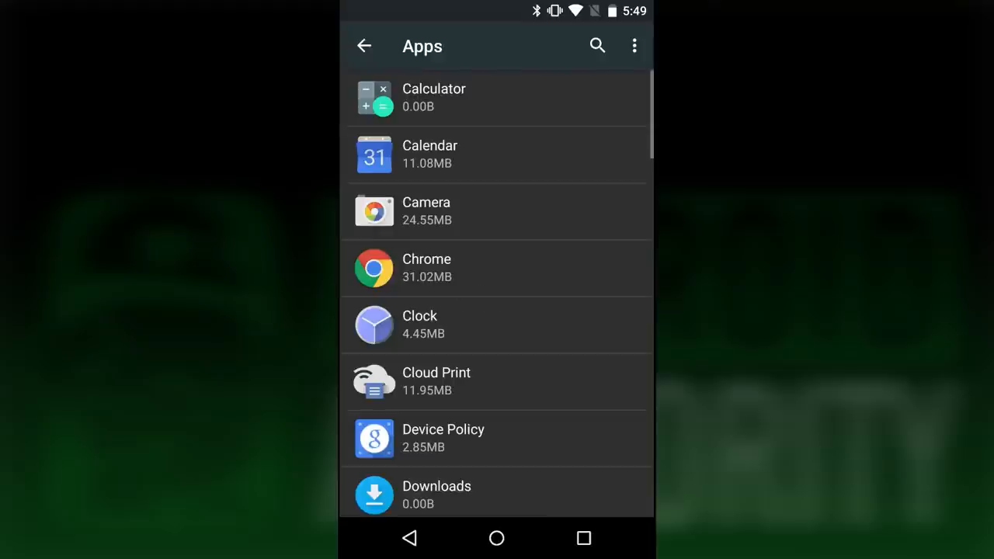
click(635, 45)
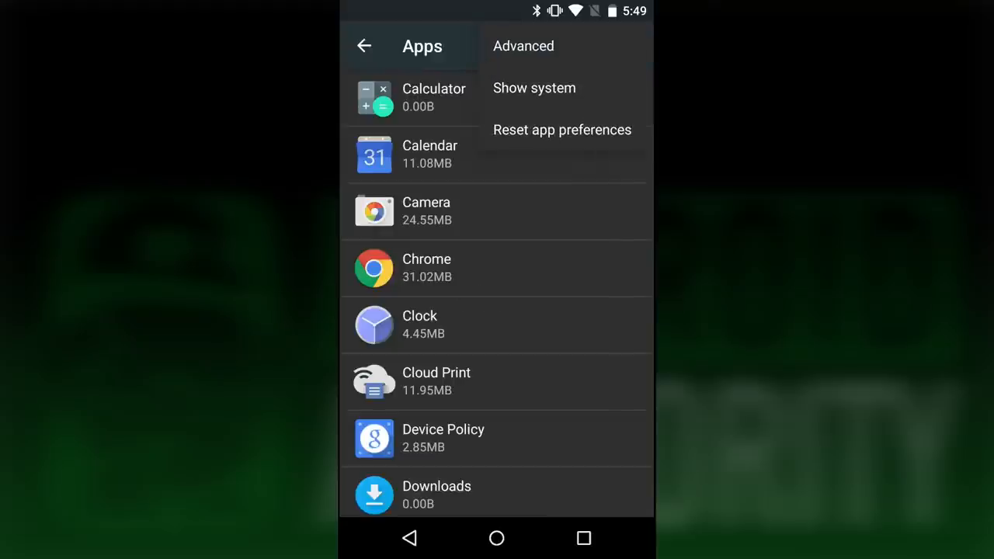
click(524, 46)
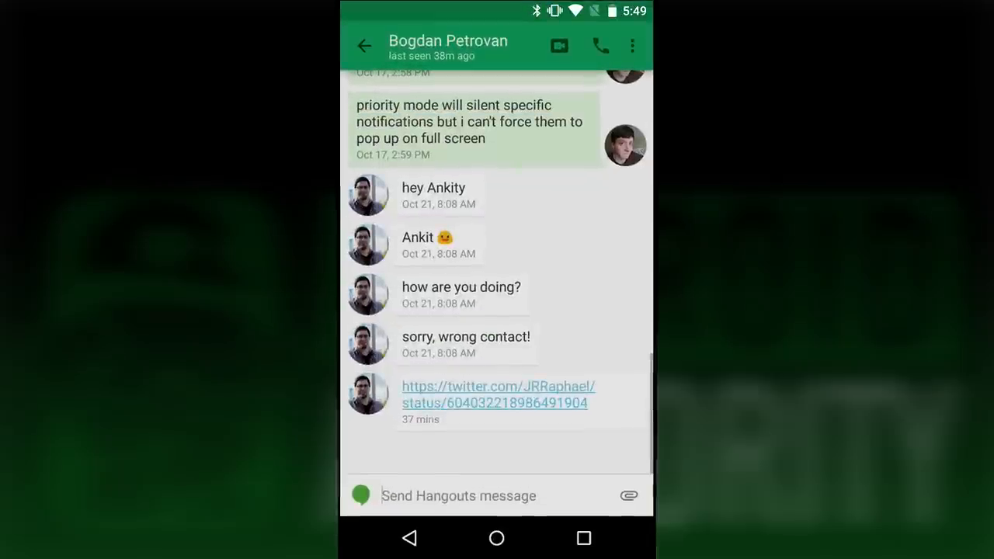
click(497, 395)
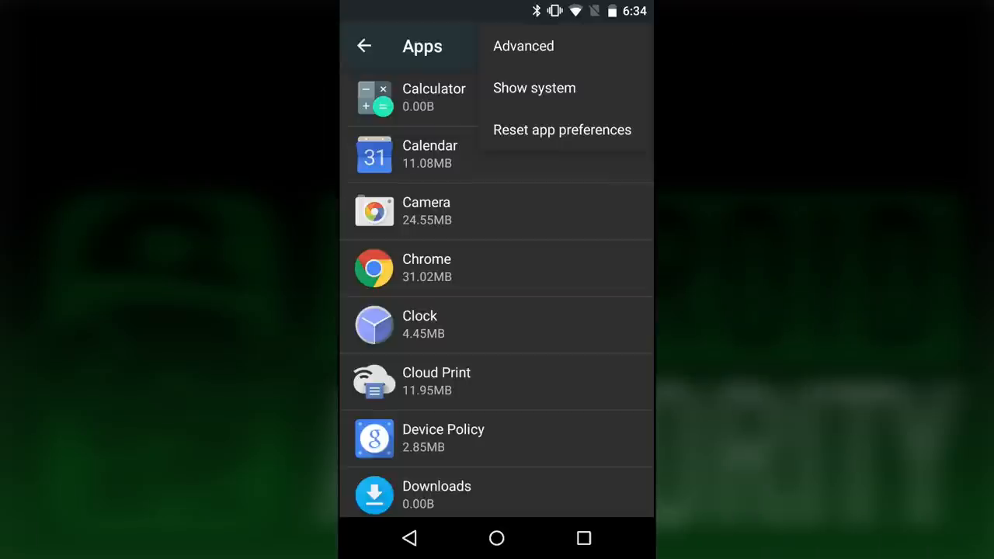
Under Advanced > Ignore optimizations, filter to All apps, check Chrome, then pull down Quick Settings
click(524, 46)
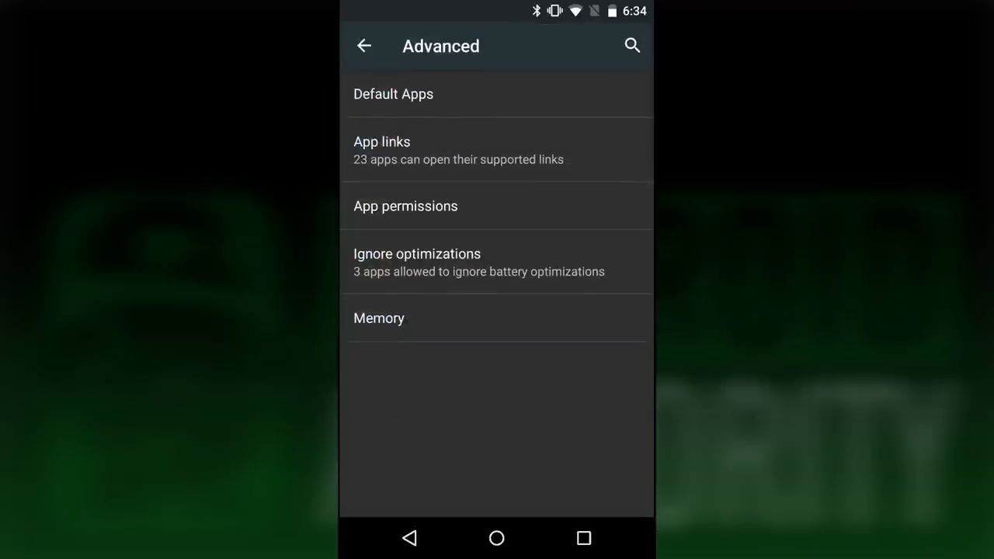
click(417, 262)
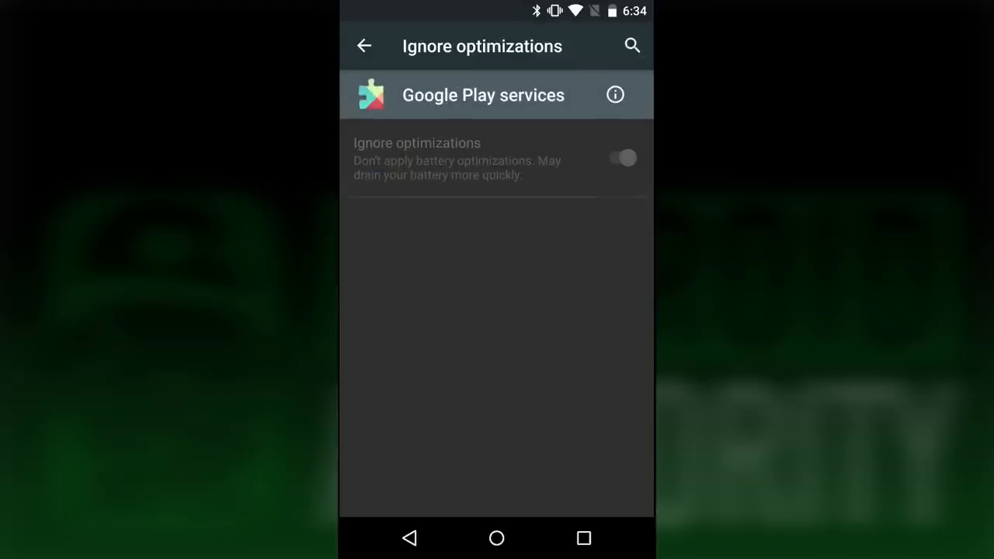
click(615, 94)
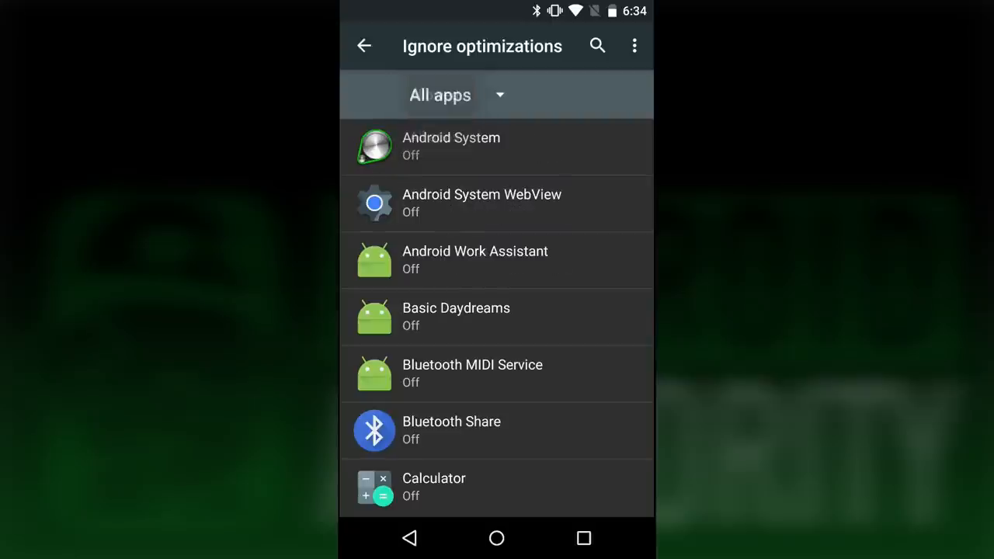
scroll(down, 3)
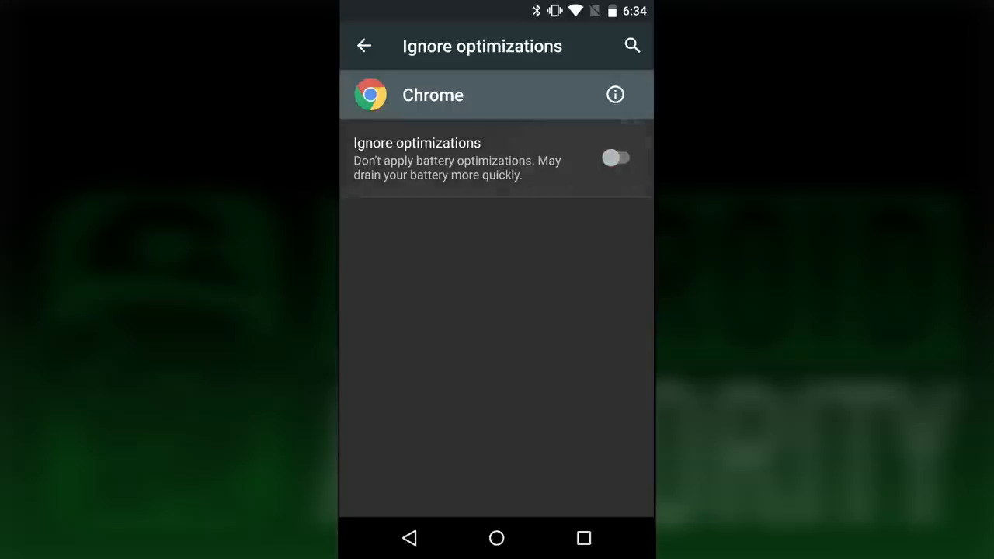
click(365, 47)
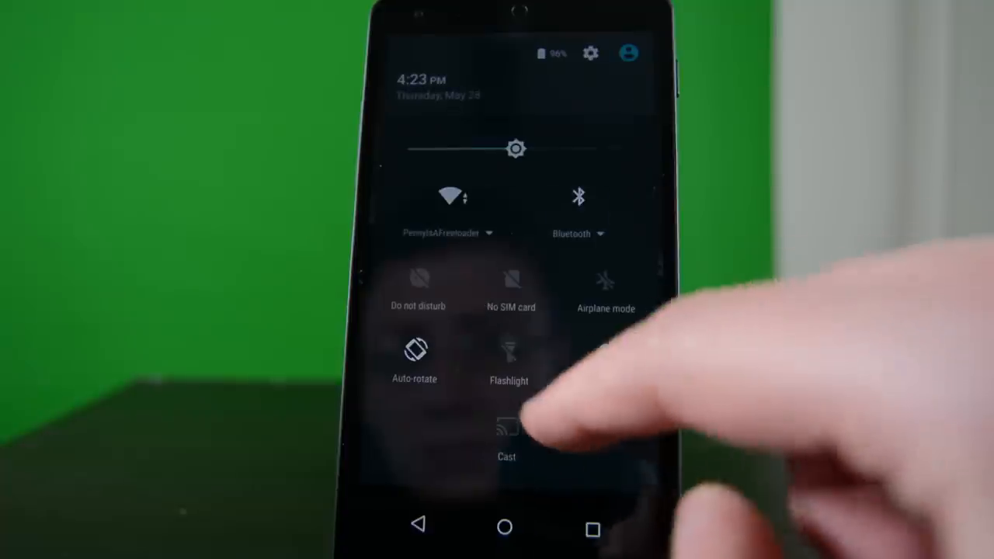
Return via Settings > Apps overflow menu to the Advanced app settings page
click(416, 289)
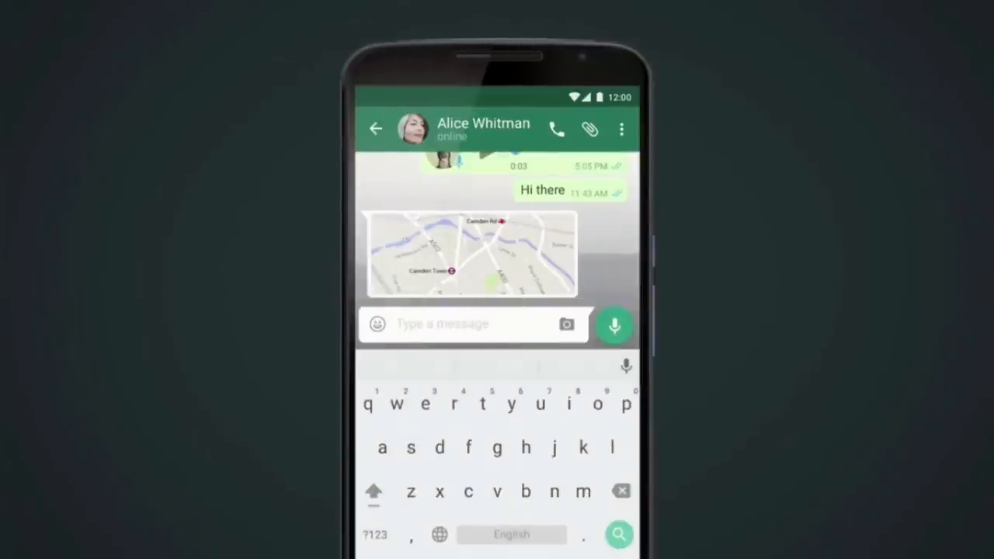
click(613, 325)
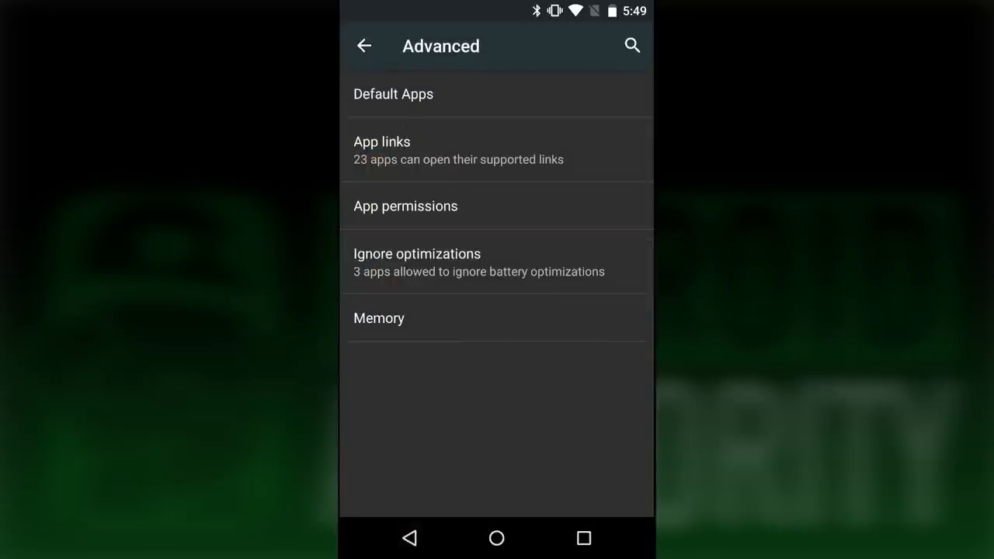
Review the Microphone toggles under App permissions, then go to the Display settings
click(404, 206)
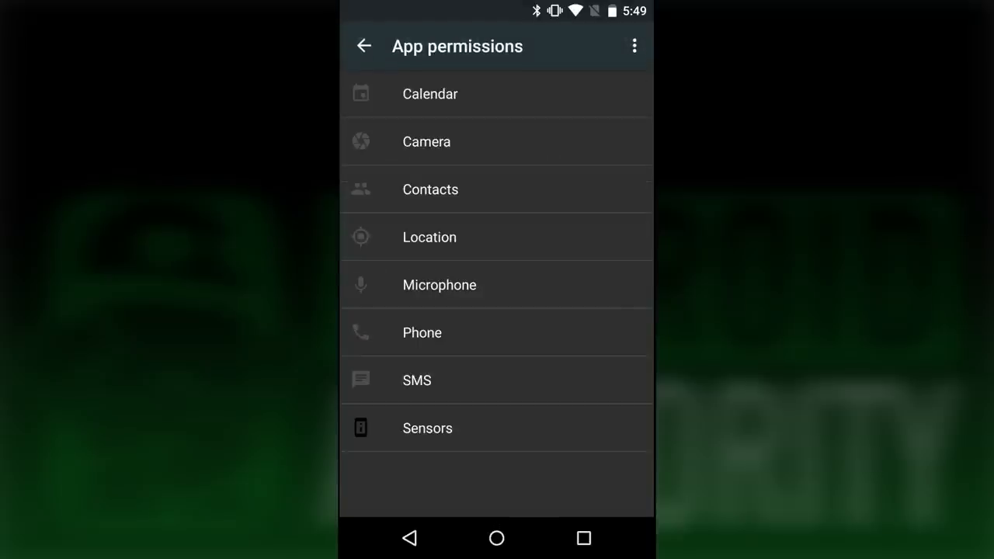
click(438, 284)
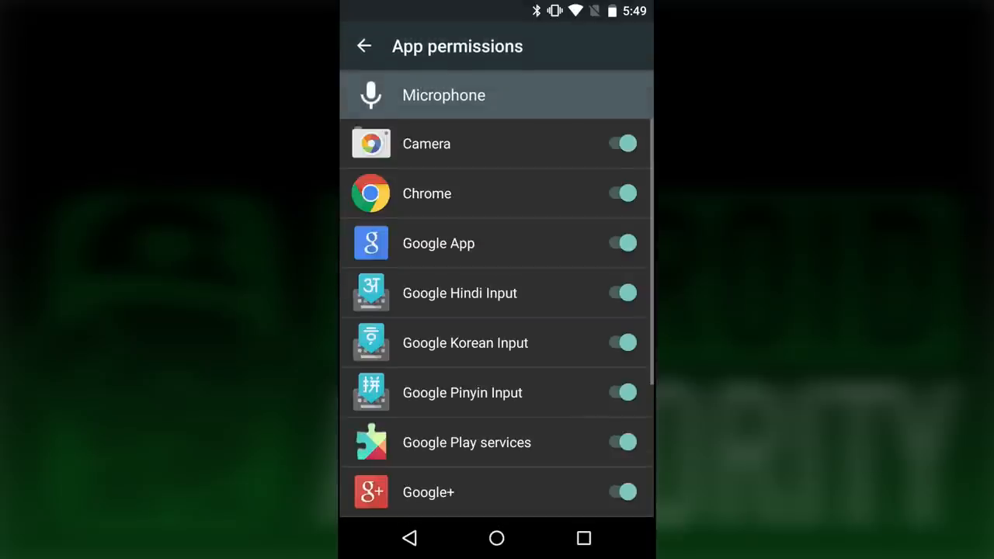
scroll(down, 3)
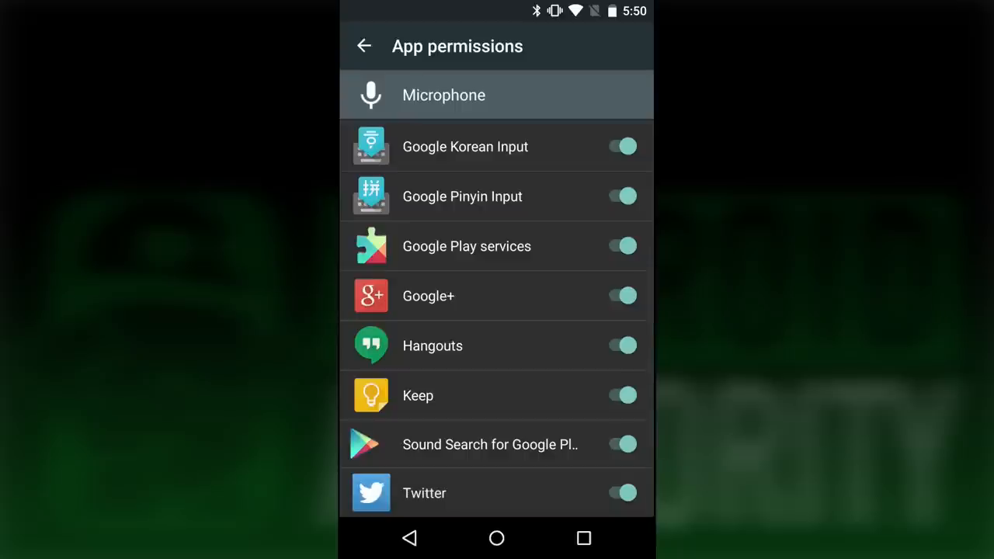
click(622, 493)
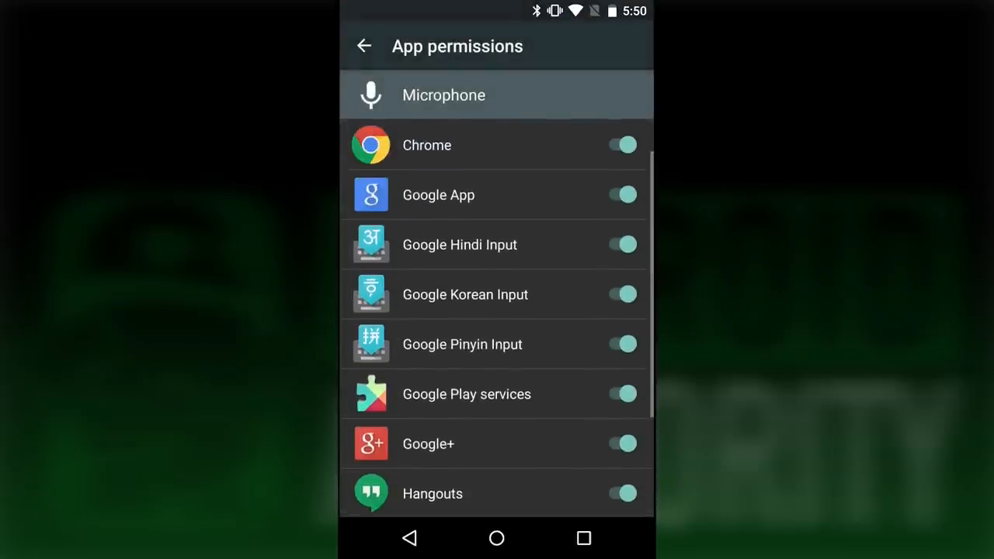
click(621, 294)
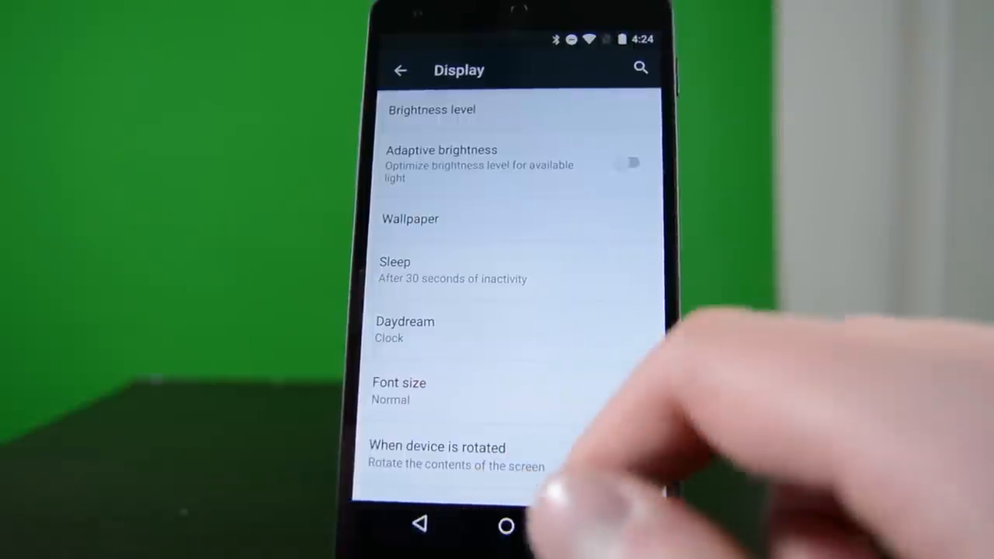
Switch Do not disturb on, revealing Total silence, Alarms only and Priority only
click(400, 70)
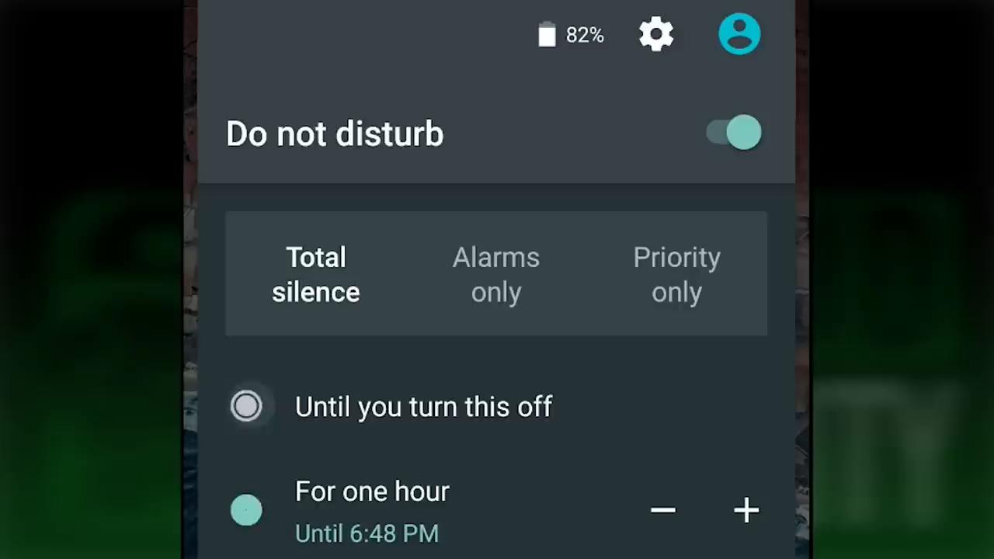
Set Do not disturb to Alarms only for one hour, until 6:48 PM
click(496, 274)
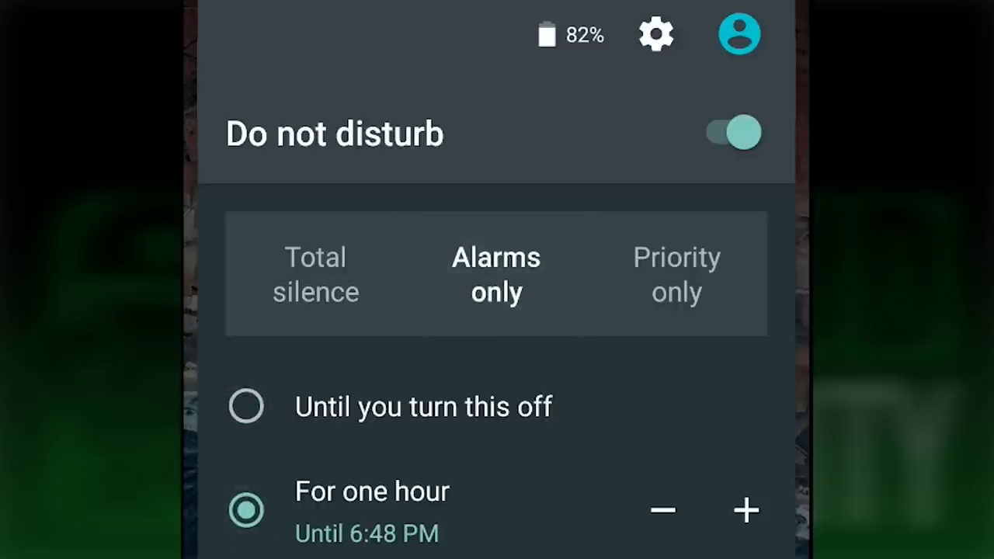